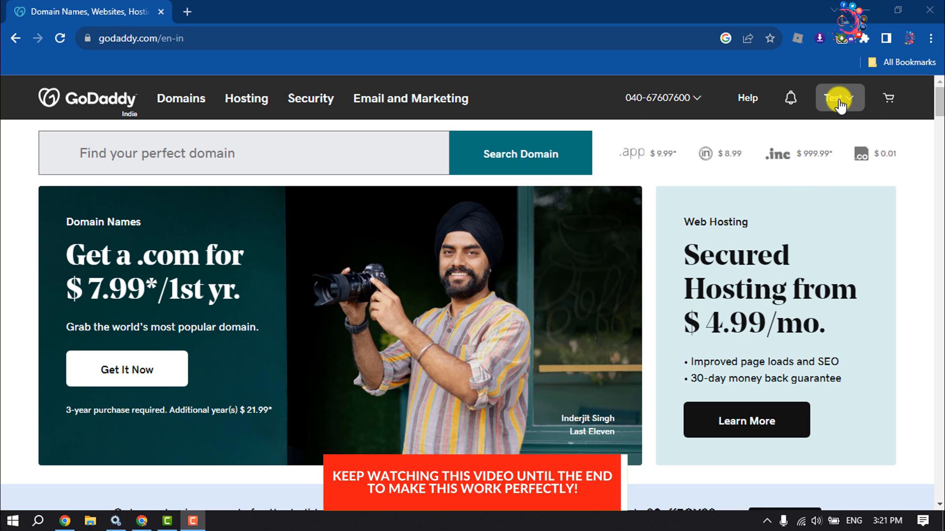
Step: Go to My Products from the account menu and expand Websites + Marketing to show the Ecommerce free trial site
{"action": "left_click", "coordinate": [839, 97]}
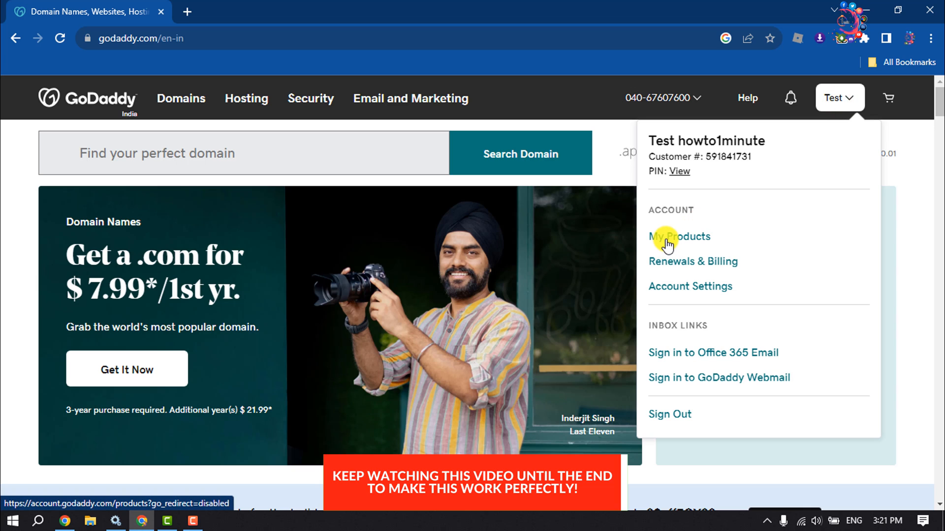
{"action": "left_click", "coordinate": [679, 237]}
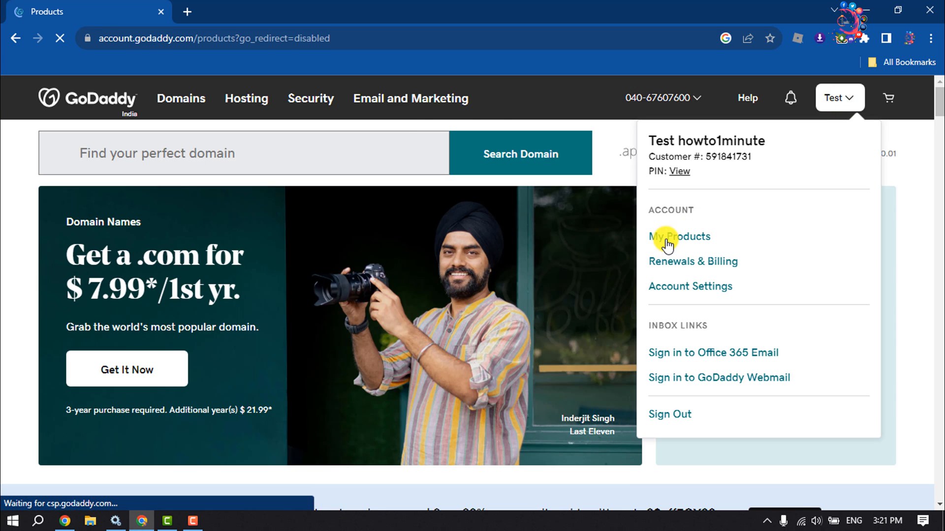
{"action": "left_click", "coordinate": [679, 236]}
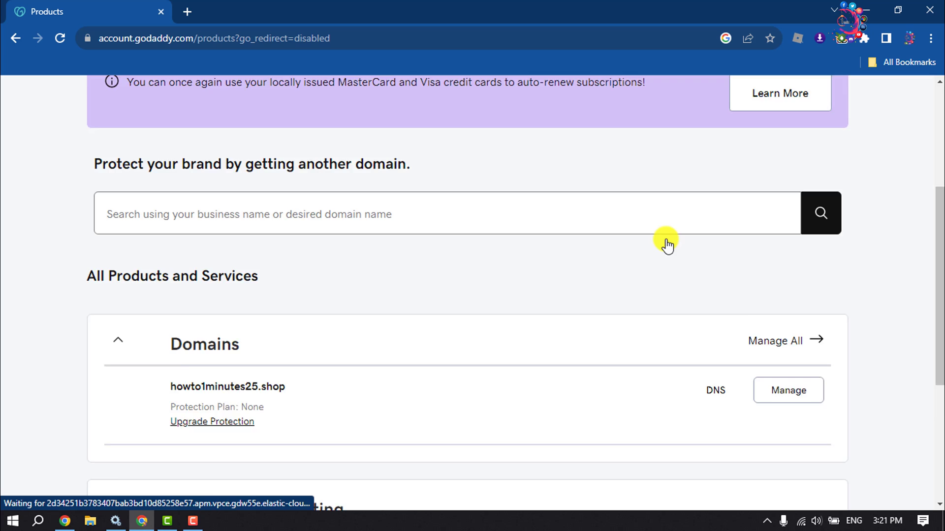
{"action": "scroll", "scroll_direction": "down", "scroll_amount": 3}
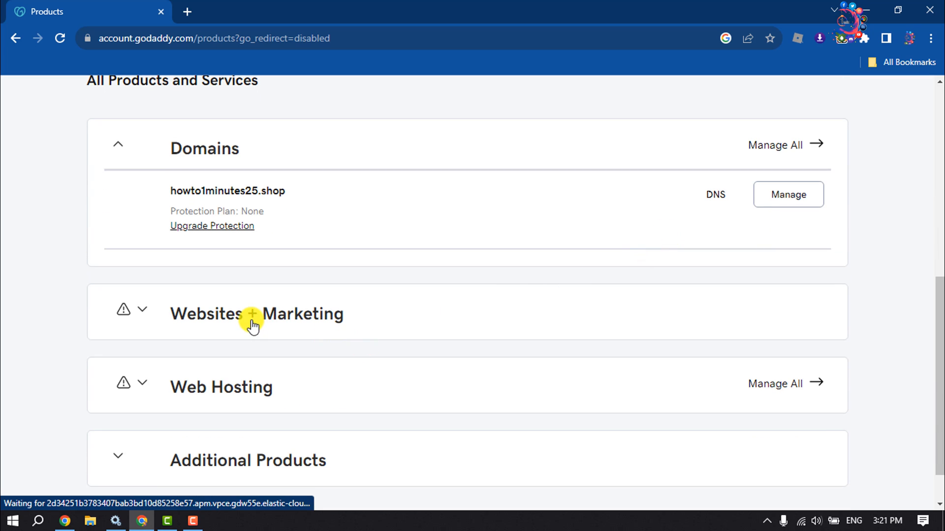
{"action": "left_click", "coordinate": [260, 316]}
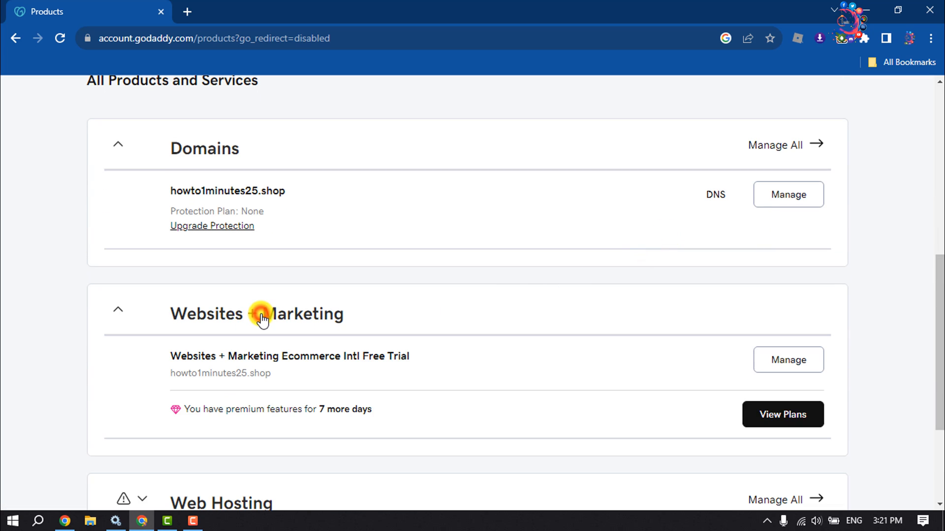
{"action": "double_click", "coordinate": [188, 356]}
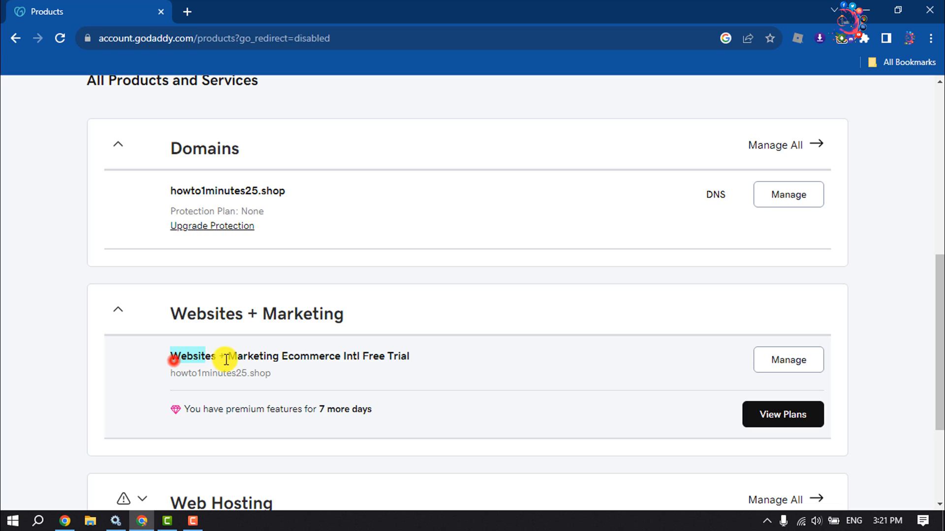
{"action": "left_click_drag", "start_coordinate": [171, 356], "coordinate": [409, 356]}
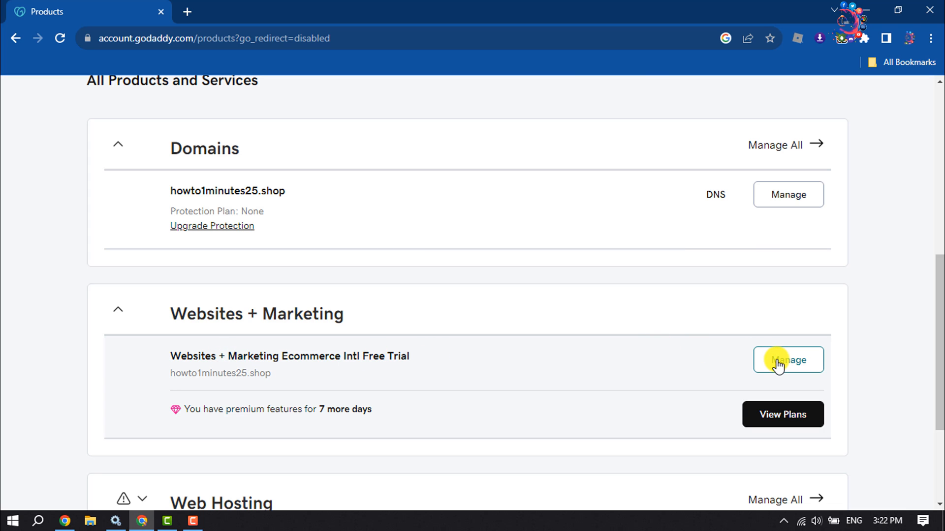
Step: Manage the Online Shop product and launch Edit Website to load it in the Website Builder editor
{"action": "left_click", "coordinate": [788, 361]}
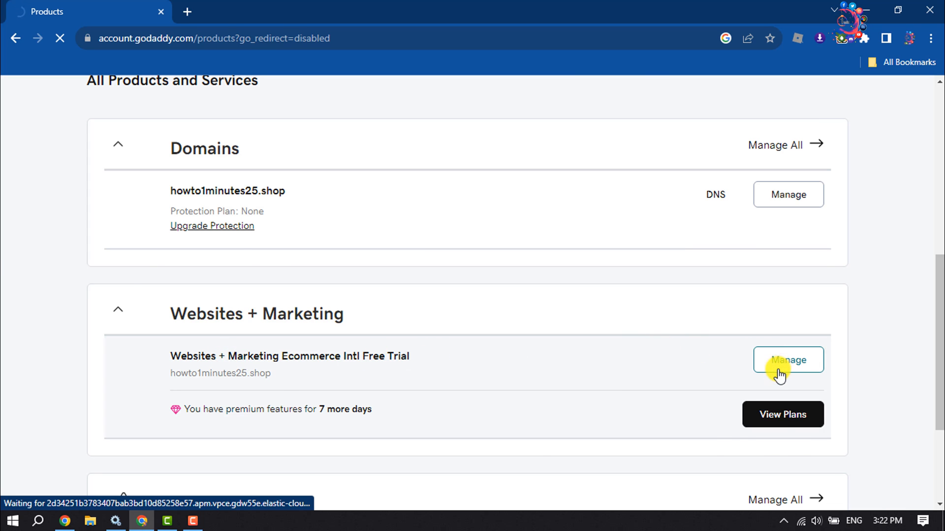
{"action": "left_click", "coordinate": [788, 360]}
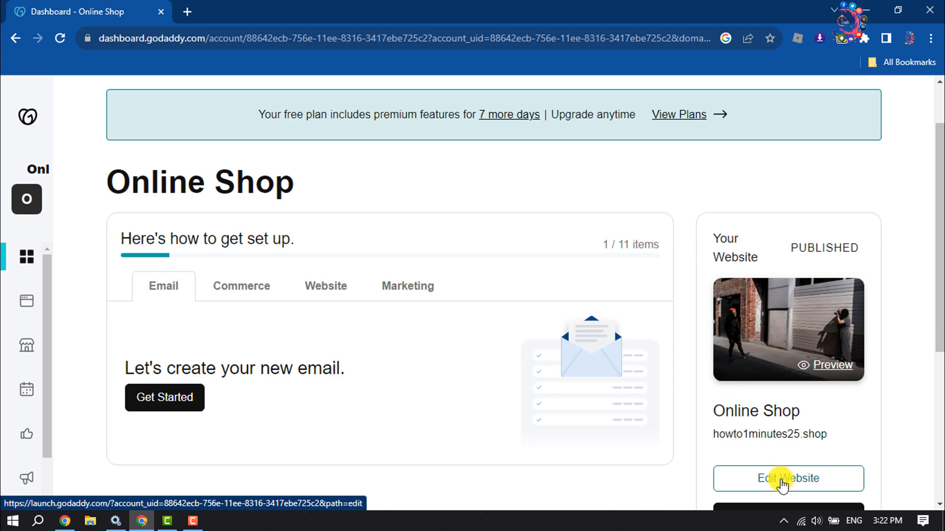
{"action": "left_click", "coordinate": [788, 479]}
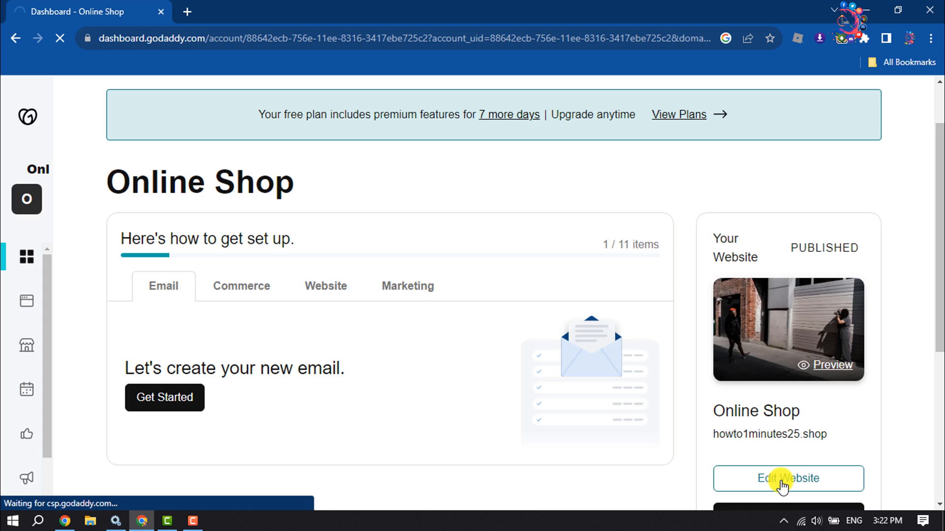
{"action": "left_click", "coordinate": [788, 479]}
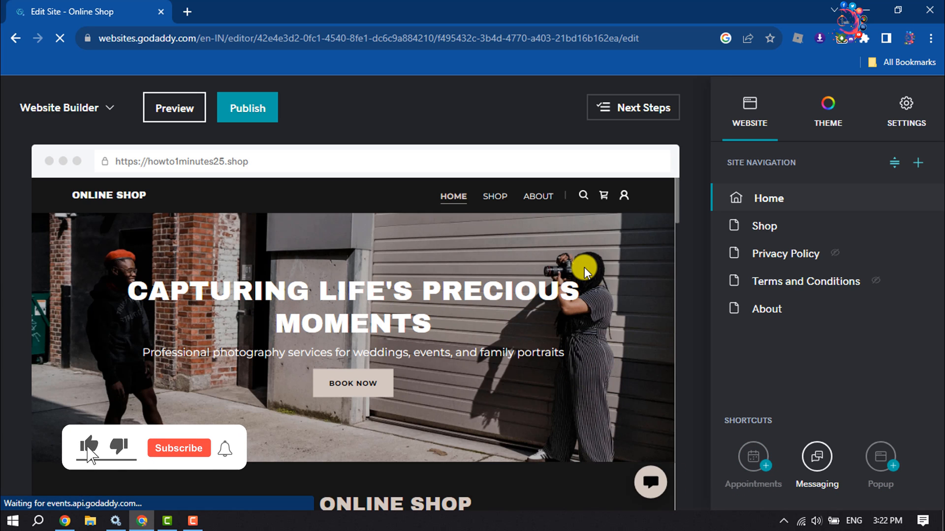
Step: Scroll the home page preview down to the Keep Up to Date newsletter signup near the footer
{"action": "scroll", "scroll_direction": "down", "scroll_amount": 3}
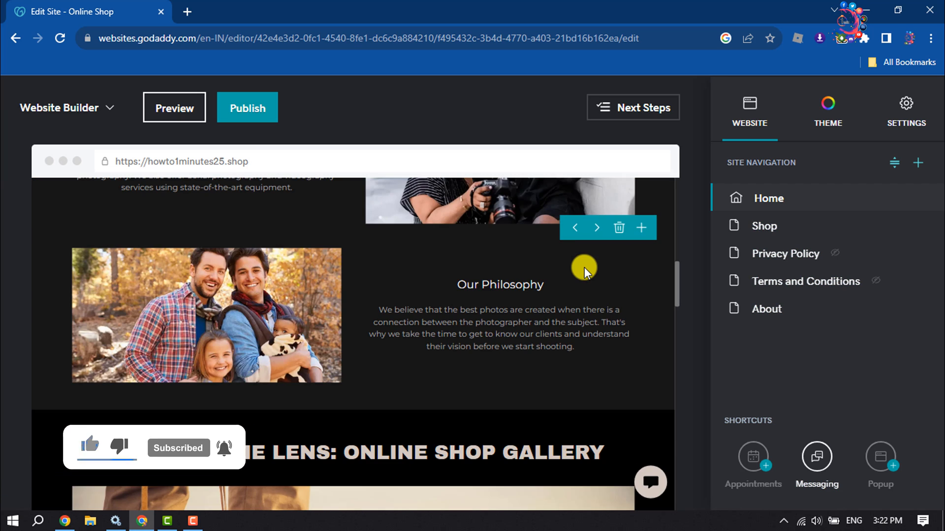
{"action": "scroll", "scroll_direction": "down", "scroll_amount": 3}
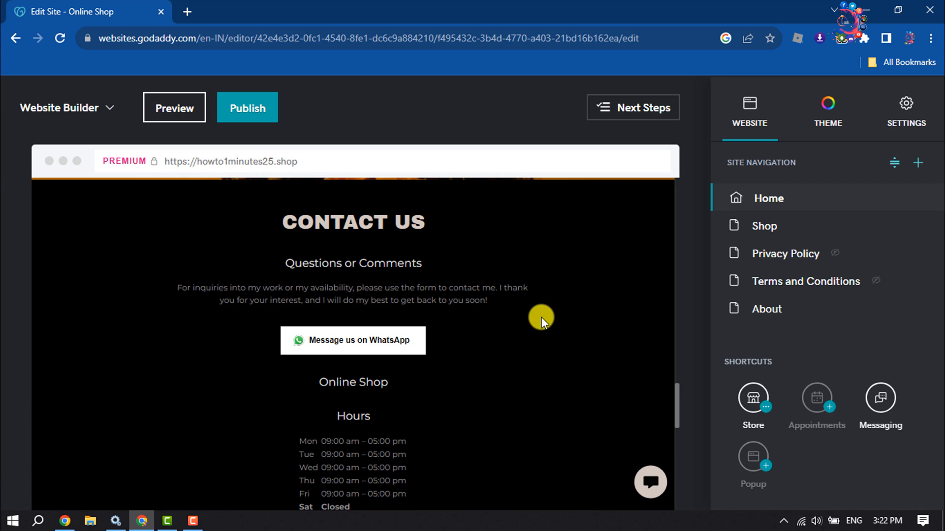
{"action": "scroll", "scroll_direction": "down", "scroll_amount": 3}
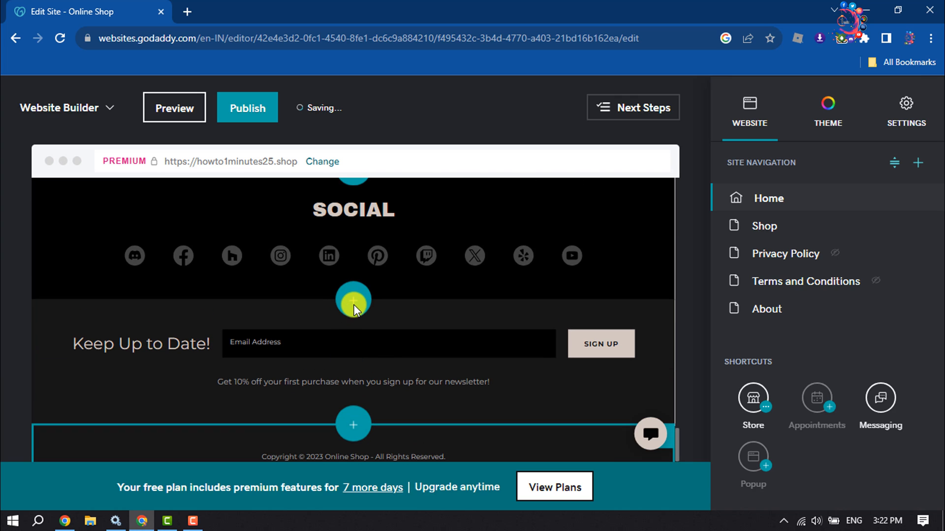
{"action": "mouse_move", "coordinate": [354, 309]}
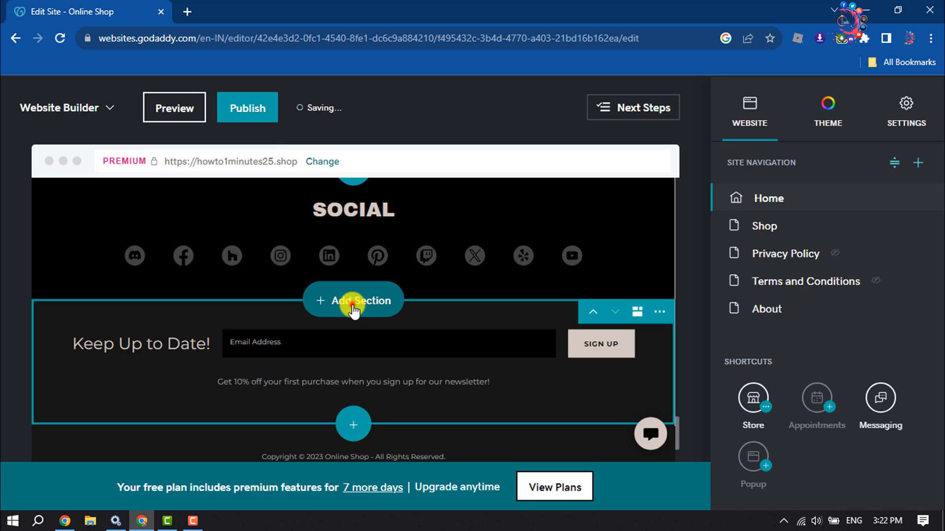
Step: Add an HTML custom-code section above the newsletter signup, found by searching 'html'
{"action": "left_click", "coordinate": [354, 301]}
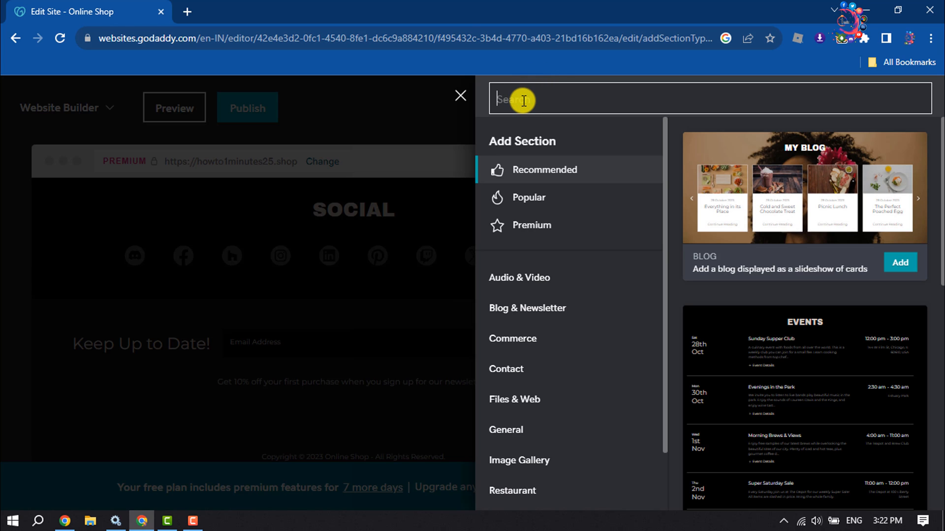
{"action": "type", "text": "html"}
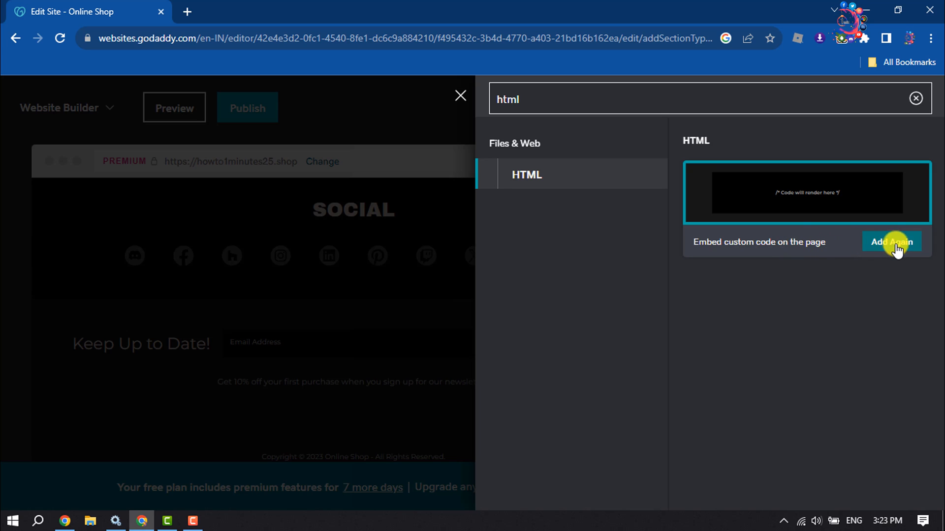
{"action": "left_click", "coordinate": [892, 241]}
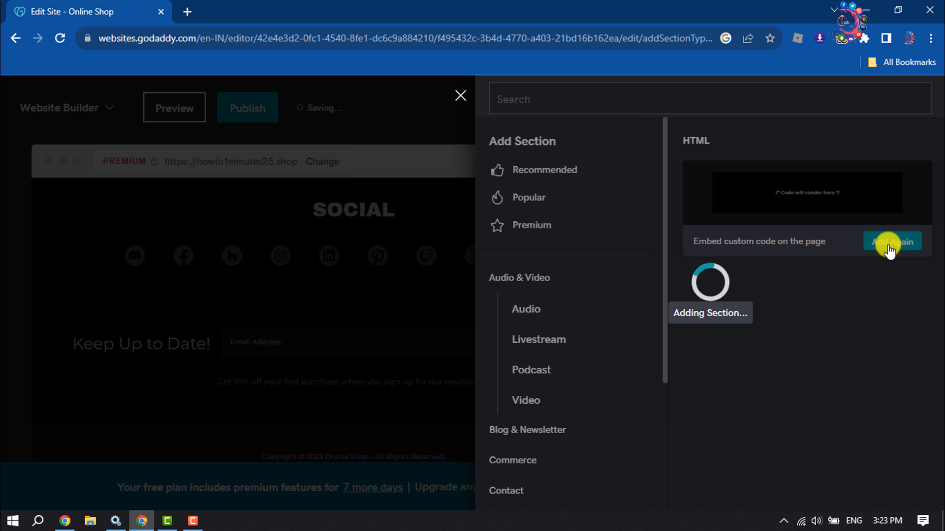
Step: Reveal the HTML section's Custom Code field and place the cursor in the empty code box
{"action": "left_click", "coordinate": [891, 241]}
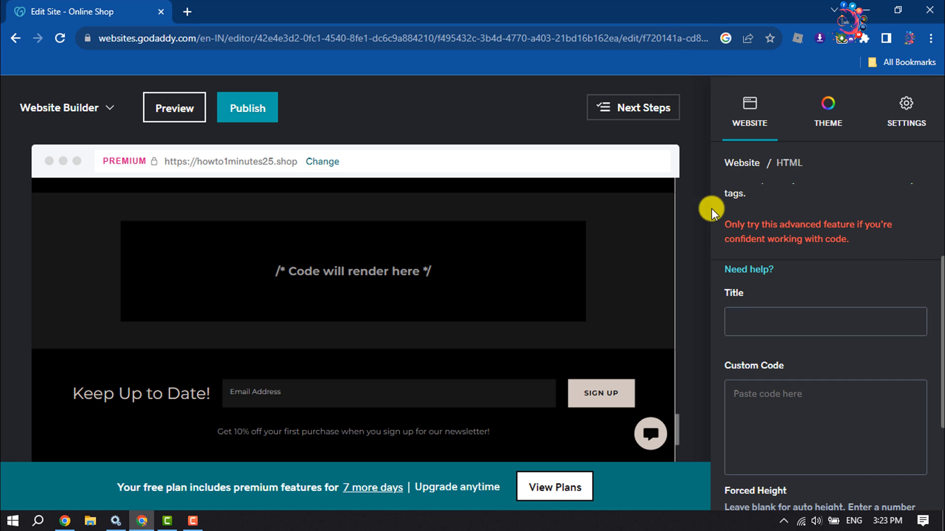
{"action": "scroll", "scroll_direction": "down", "scroll_amount": 3}
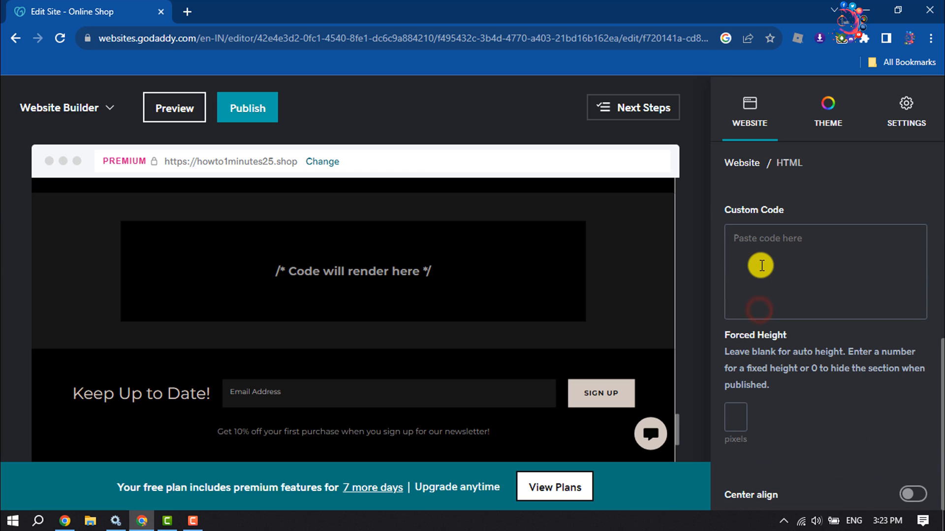
{"action": "left_click", "coordinate": [754, 262]}
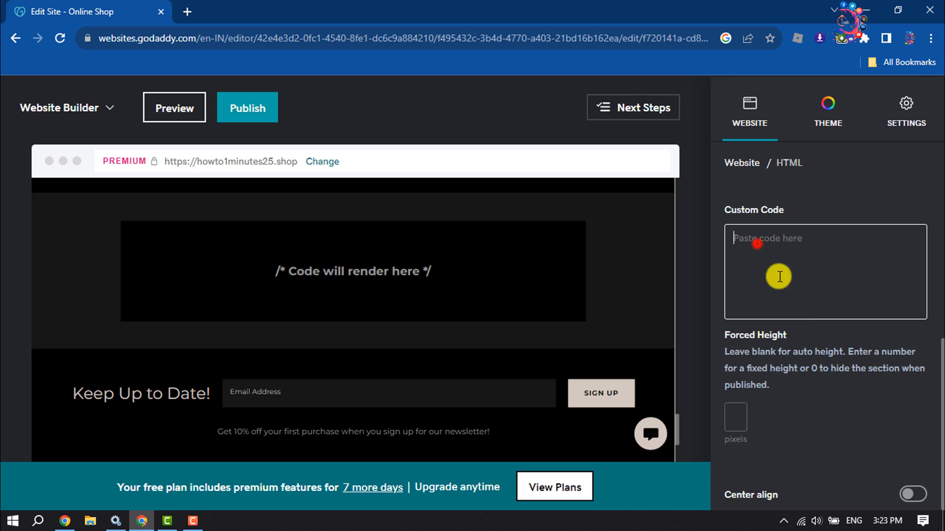
{"action": "mouse_move", "coordinate": [792, 313]}
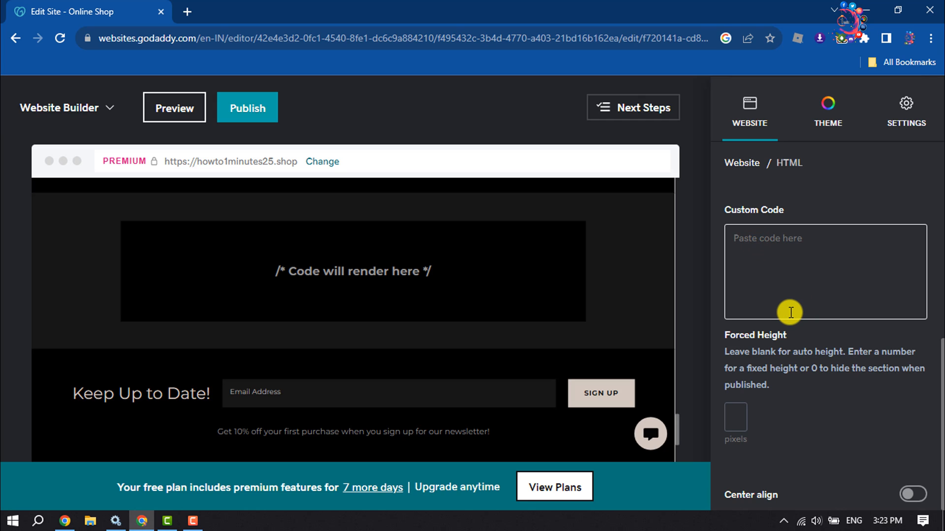